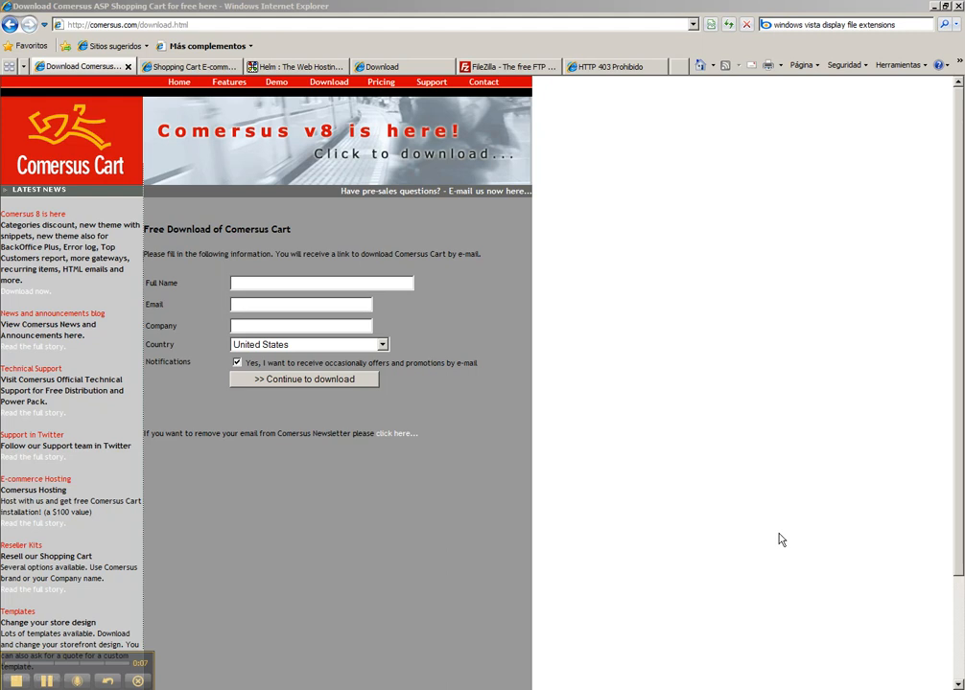
{"action": "mouse_move", "coordinate": [757, 524]}
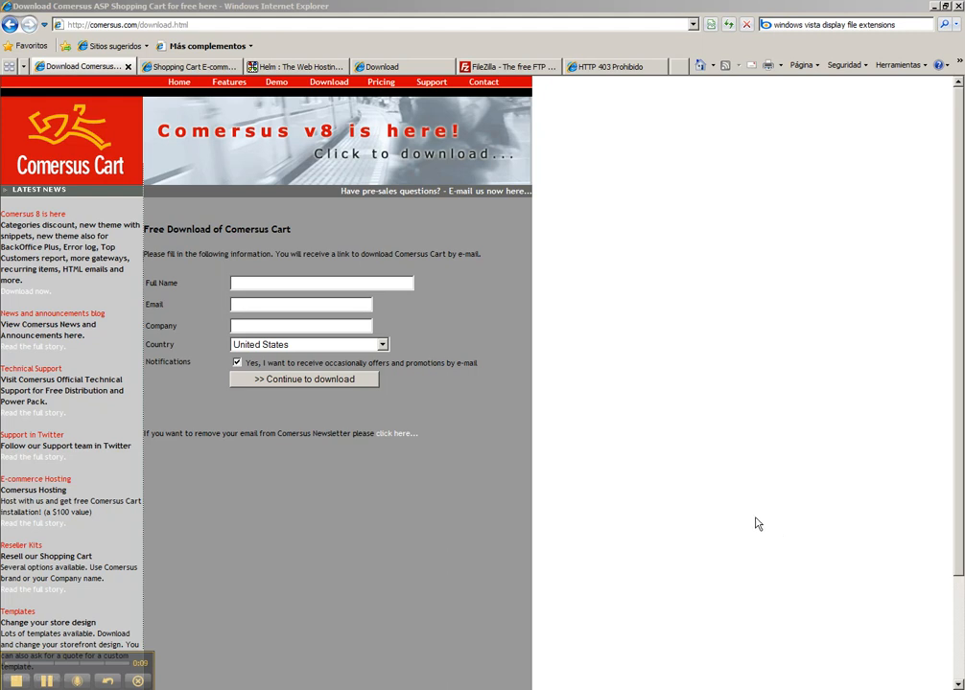
Return to the Comersus Cart home page from the free download form
{"action": "left_click", "coordinate": [178, 81]}
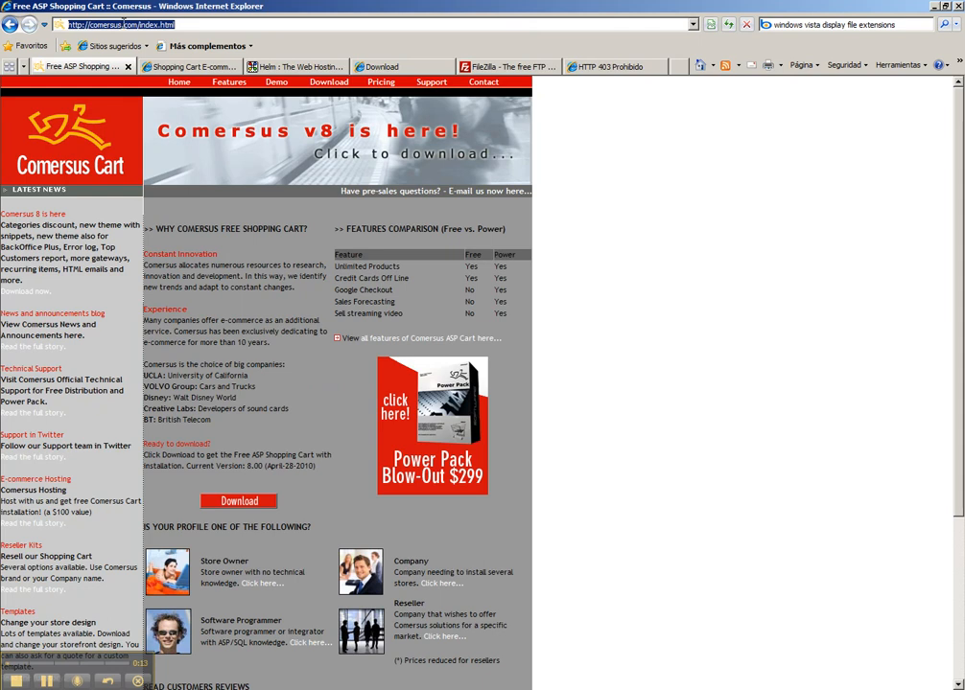
{"action": "left_click", "coordinate": [239, 501]}
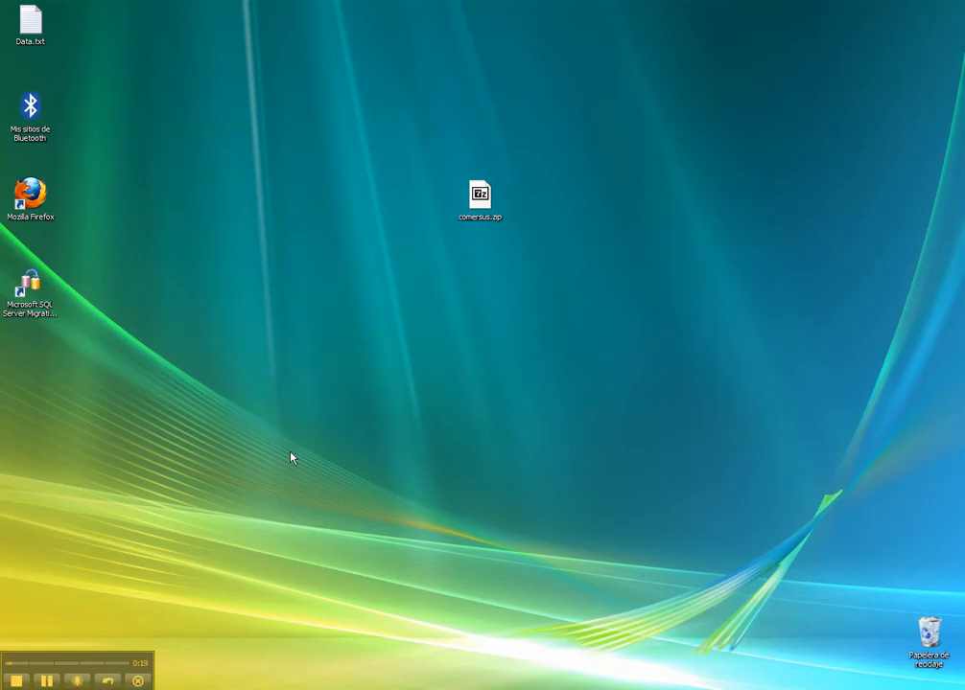
Open comersus.zip in 7-Zip and start copying all its contents out
{"action": "left_click", "coordinate": [480, 197]}
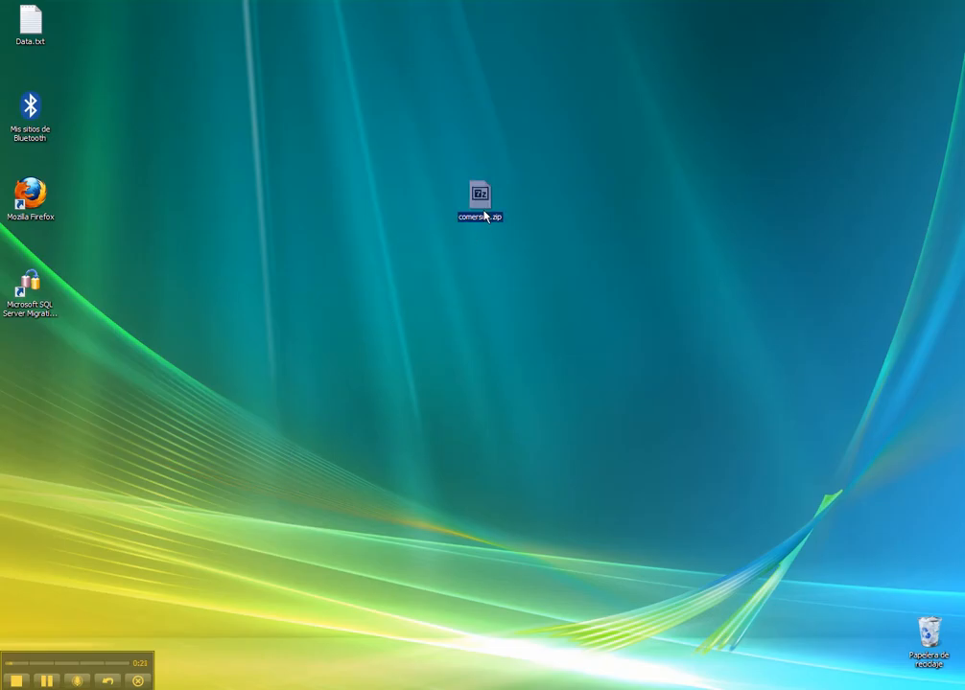
{"action": "mouse_move", "coordinate": [480, 250]}
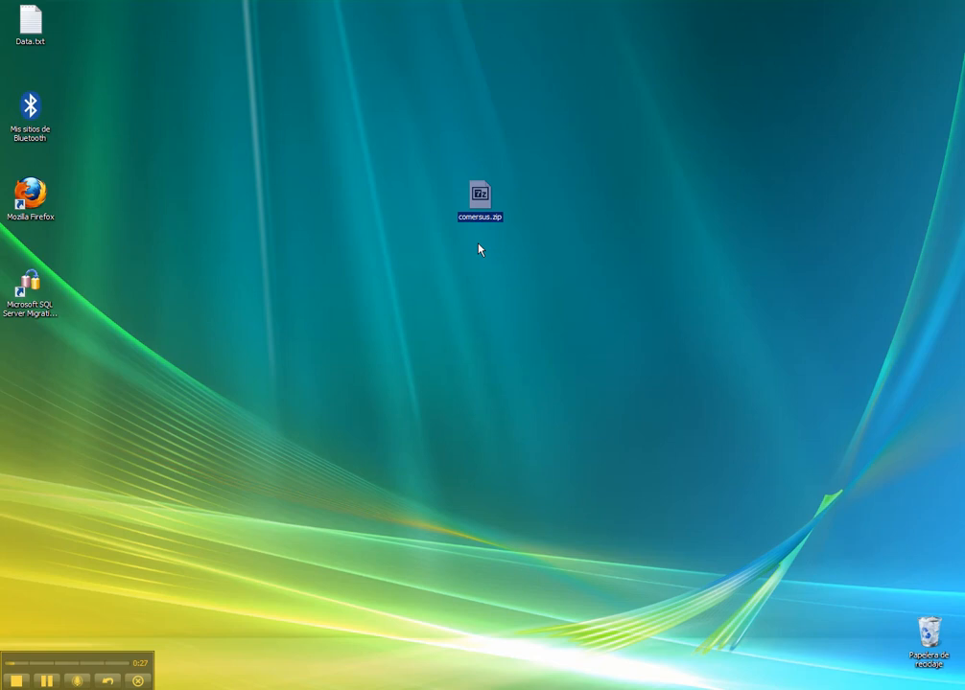
{"action": "mouse_move", "coordinate": [468, 288]}
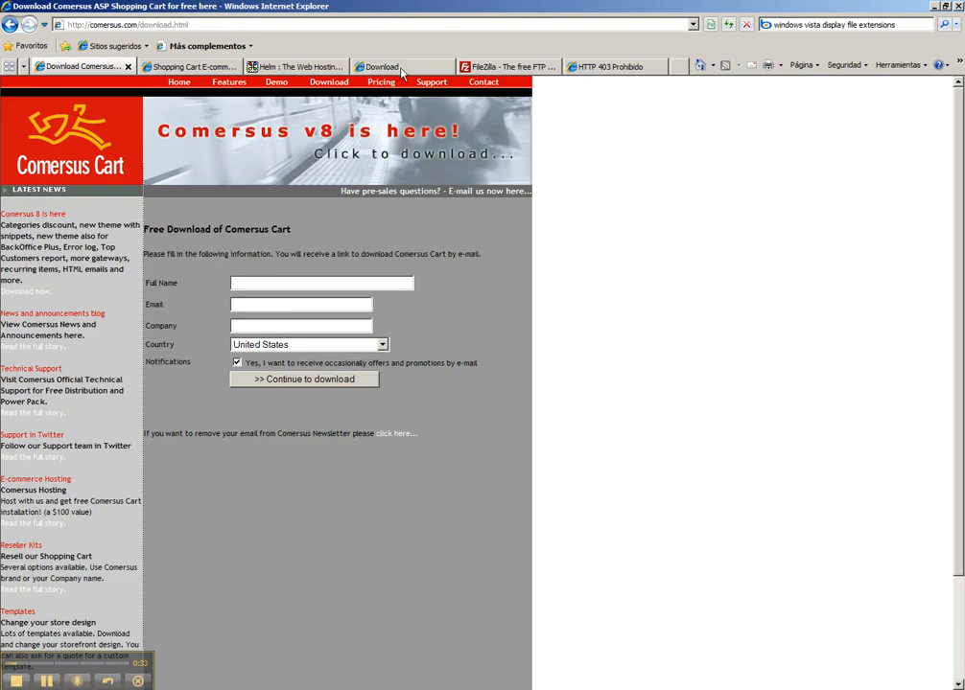
{"action": "left_click", "coordinate": [382, 67]}
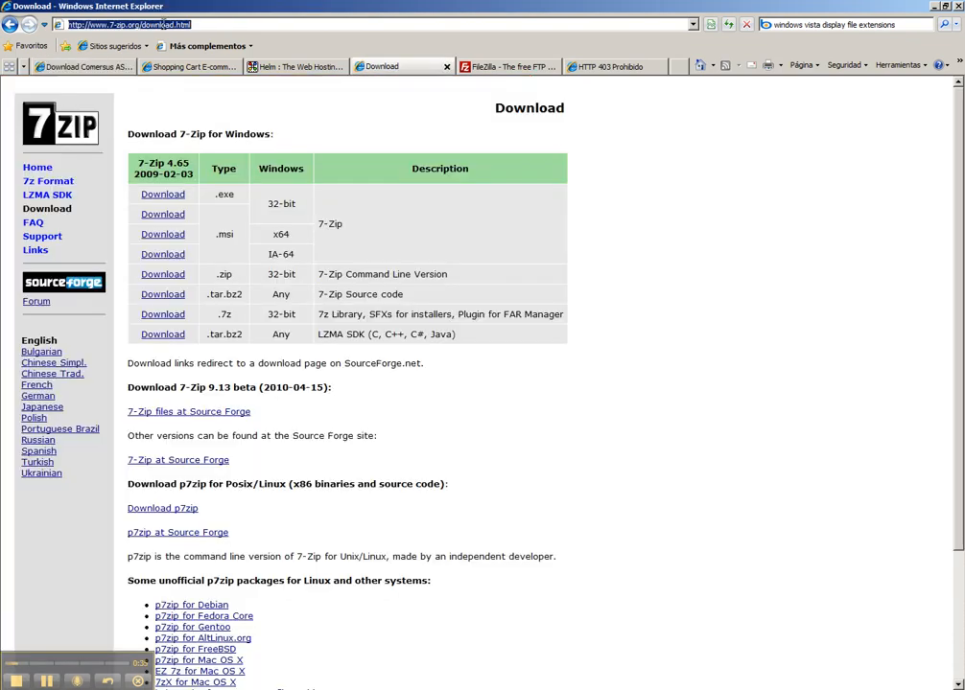
{"action": "mouse_move", "coordinate": [256, 255]}
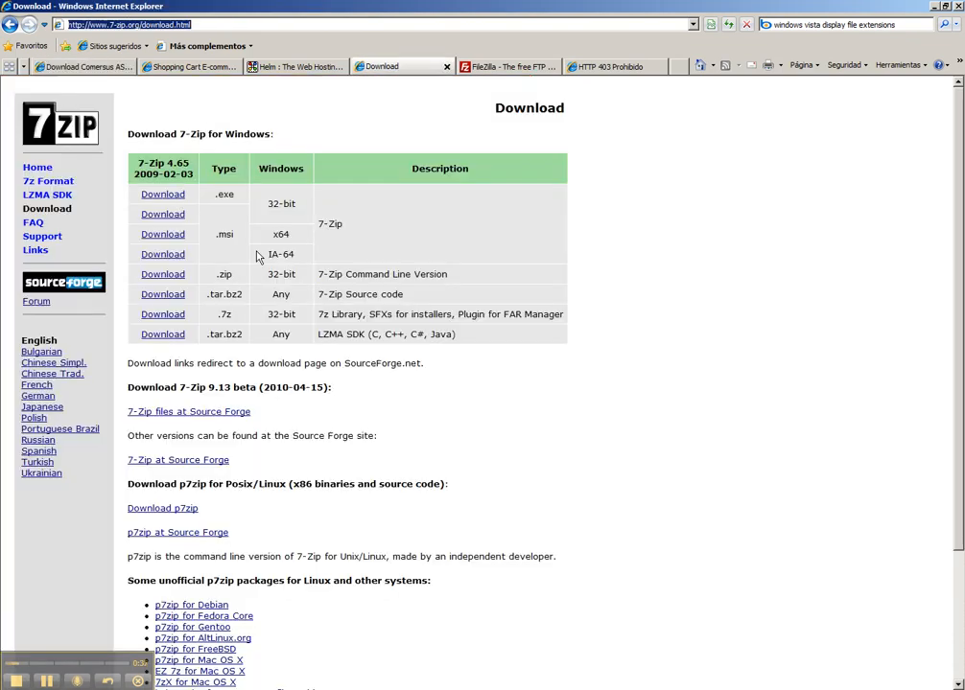
{"action": "mouse_move", "coordinate": [458, 358]}
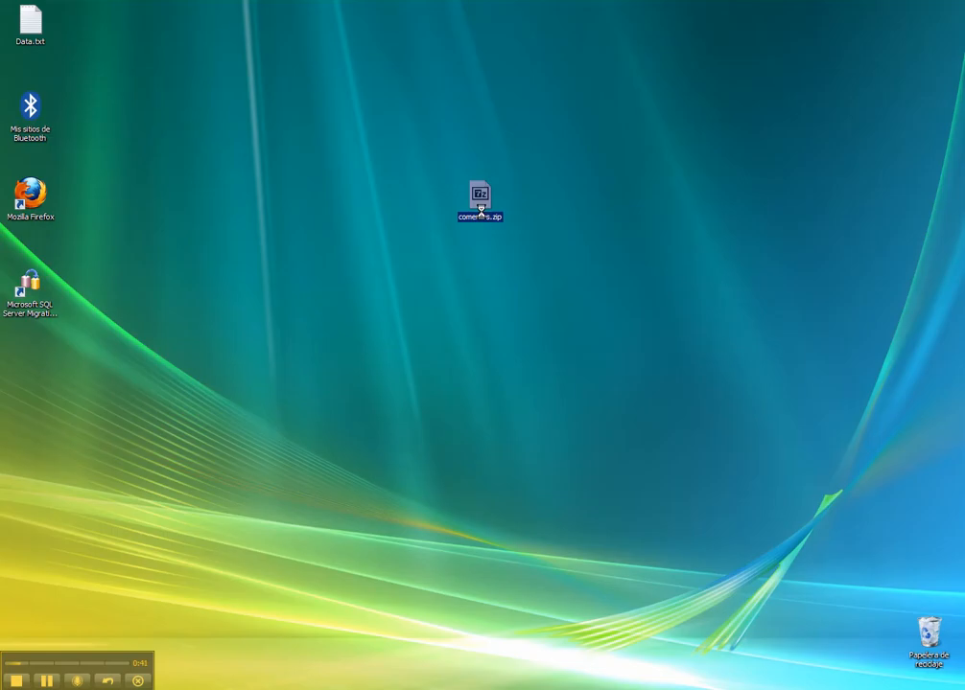
{"action": "double_click", "coordinate": [479, 196]}
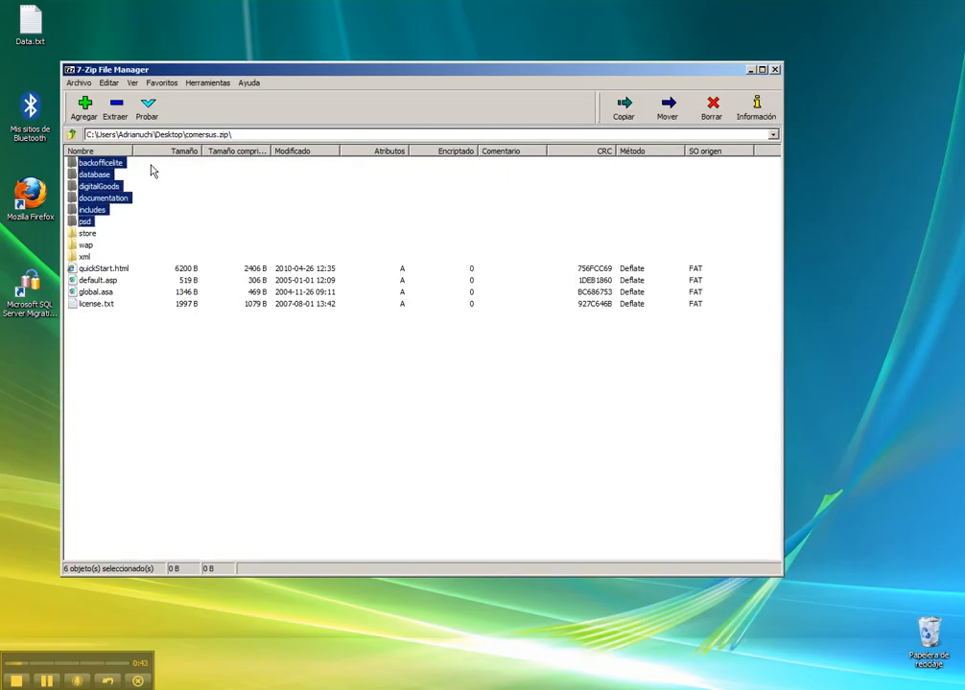
{"action": "left_click", "coordinate": [622, 106]}
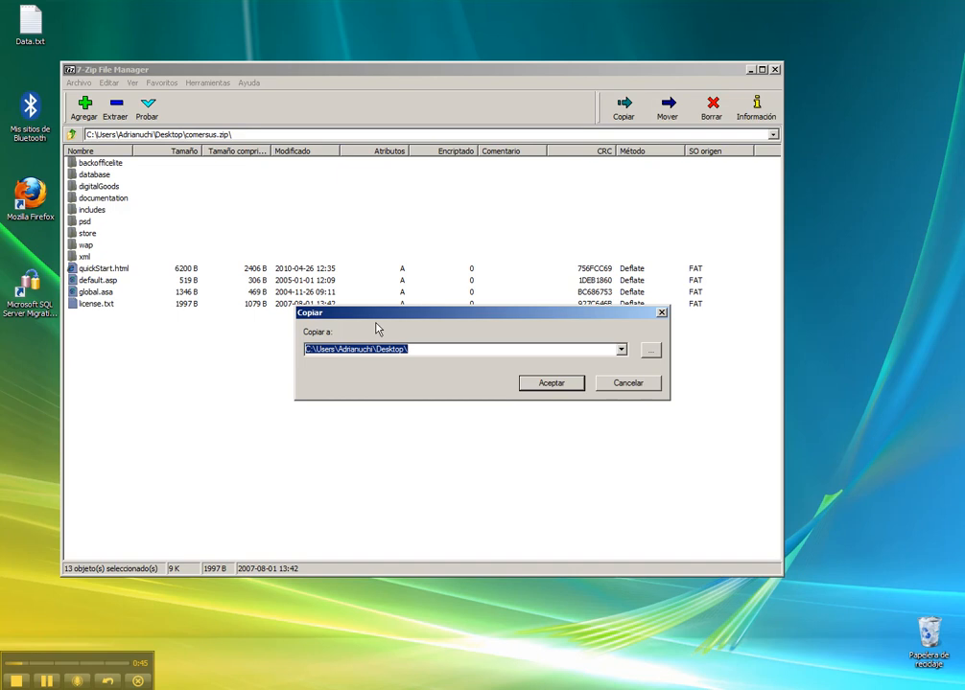
Extract the archive into a new Desktop\Comersus8 folder
{"action": "type", "text": "\\Comersus"}
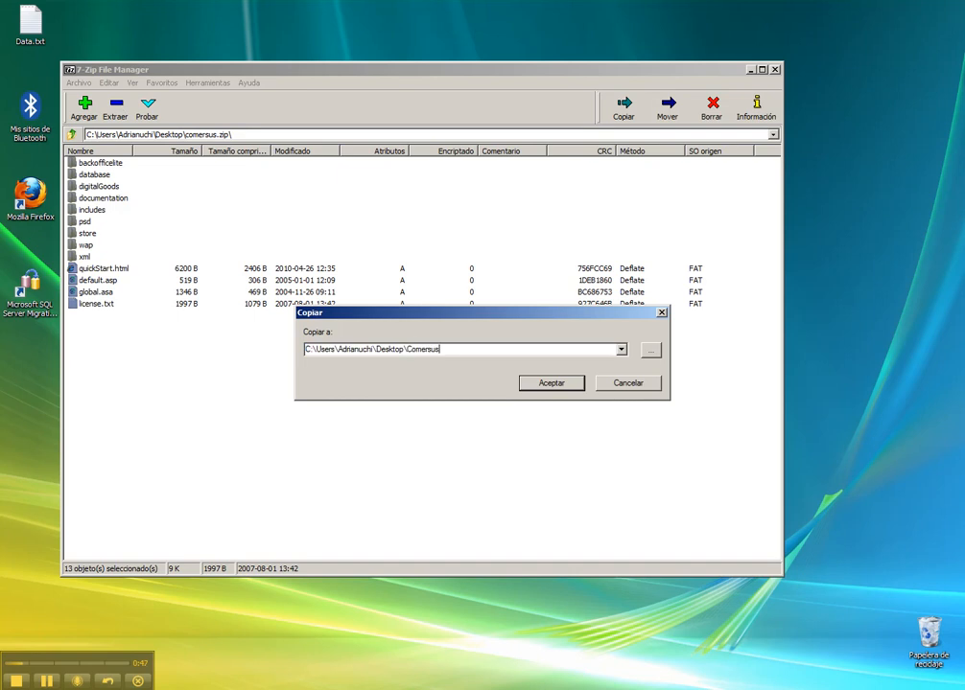
{"action": "type", "text": "8"}
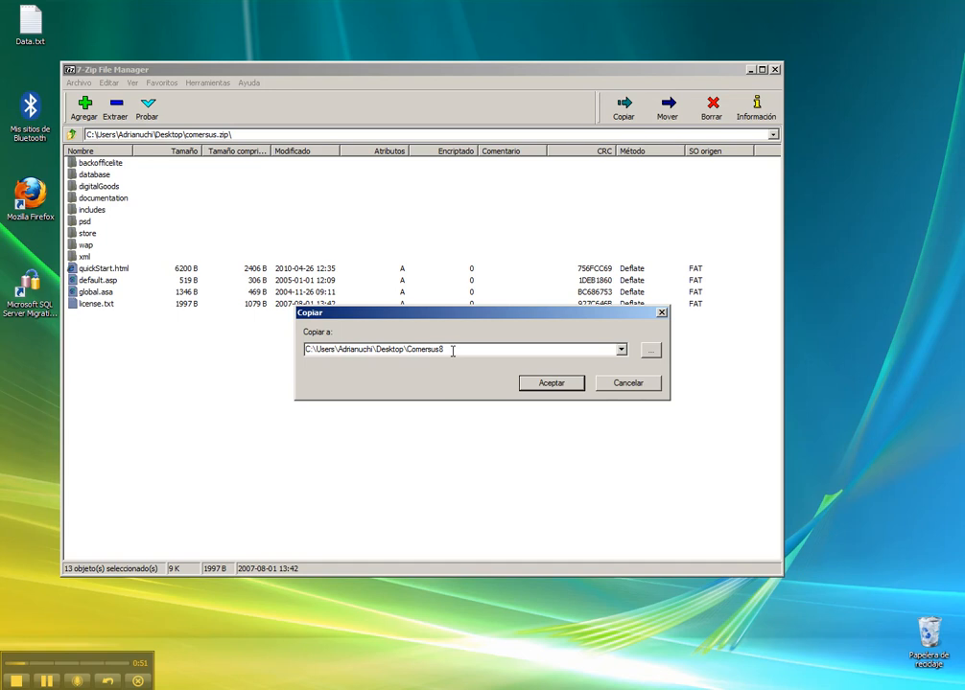
{"action": "left_click", "coordinate": [551, 382]}
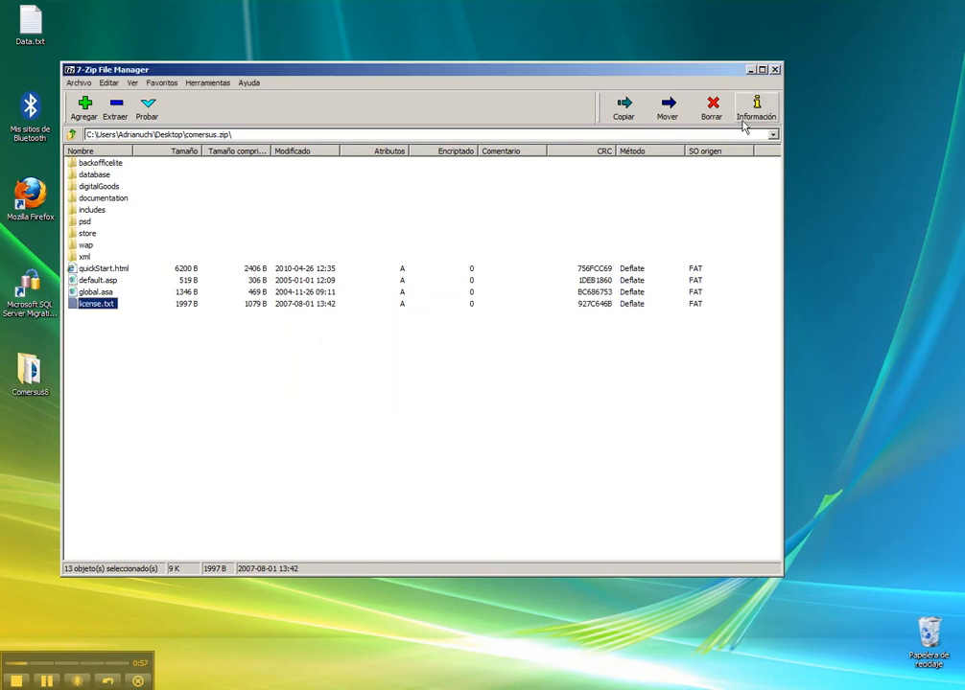
Close 7-Zip and move the Comersus8 folder below comersus.zip on the desktop
{"action": "left_click", "coordinate": [775, 69]}
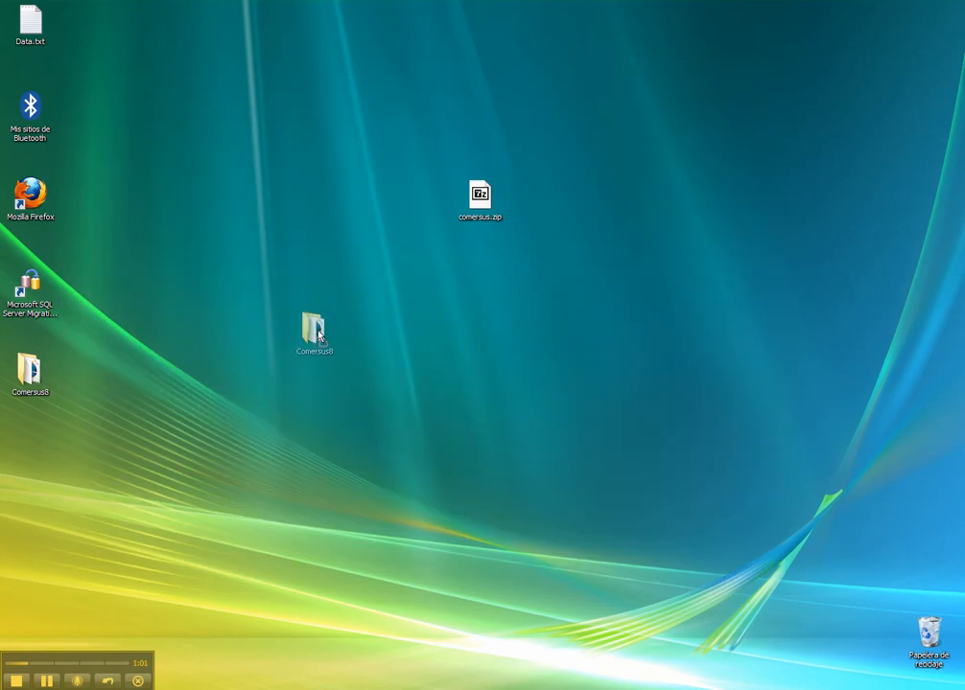
{"action": "left_click_drag", "start_coordinate": [315, 333], "coordinate": [479, 283]}
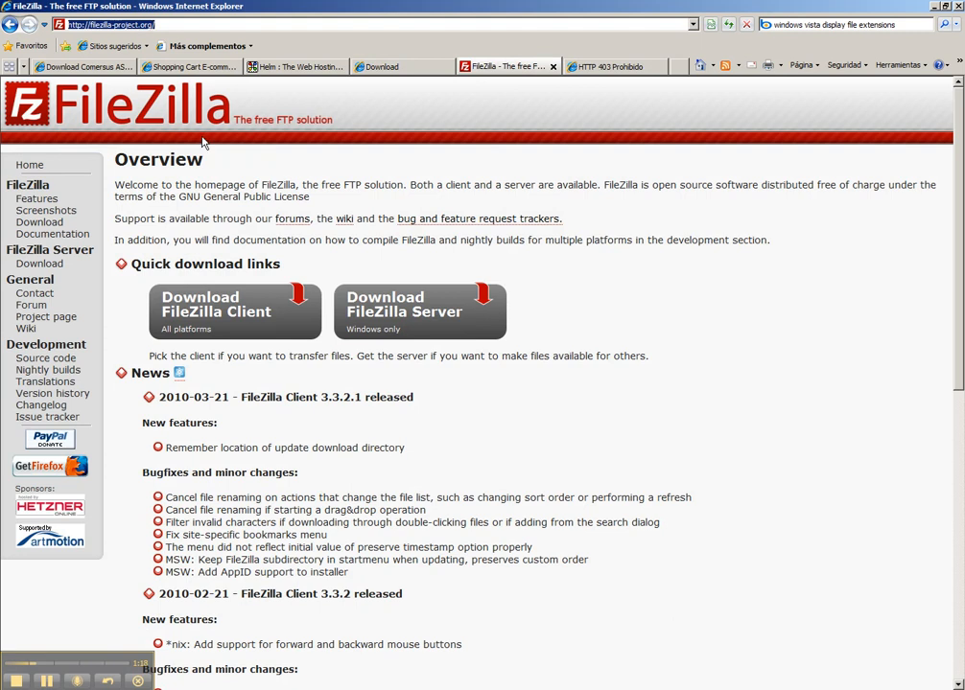
{"action": "mouse_move", "coordinate": [330, 239]}
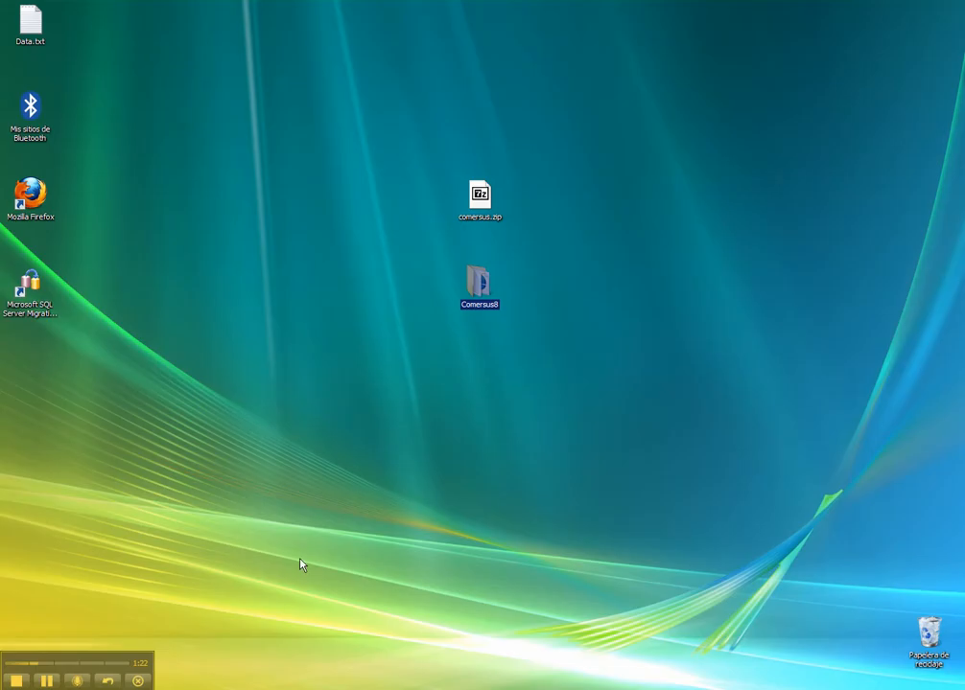
{"action": "double_click", "coordinate": [479, 285]}
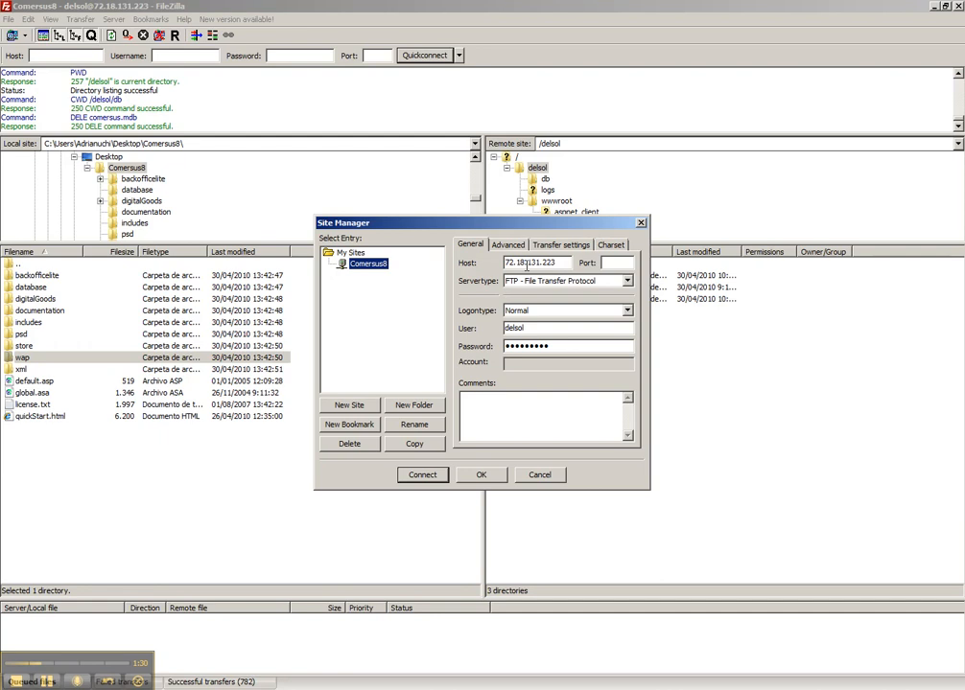
Check the saved Comersus8 site's host and password, then connect to the server
{"action": "triple_click", "coordinate": [536, 263]}
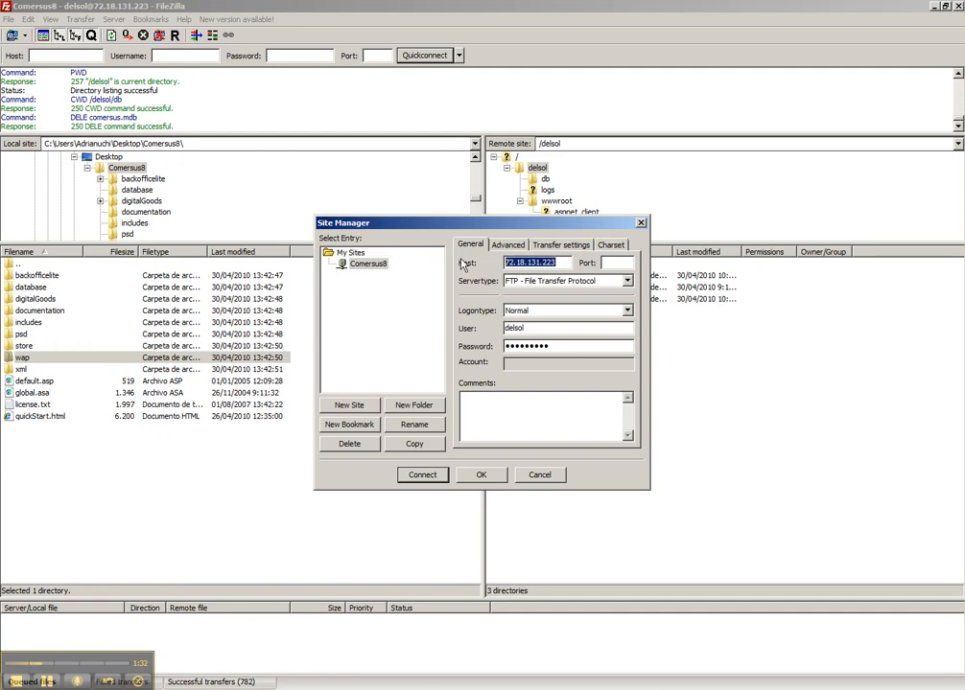
{"action": "mouse_move", "coordinate": [473, 288]}
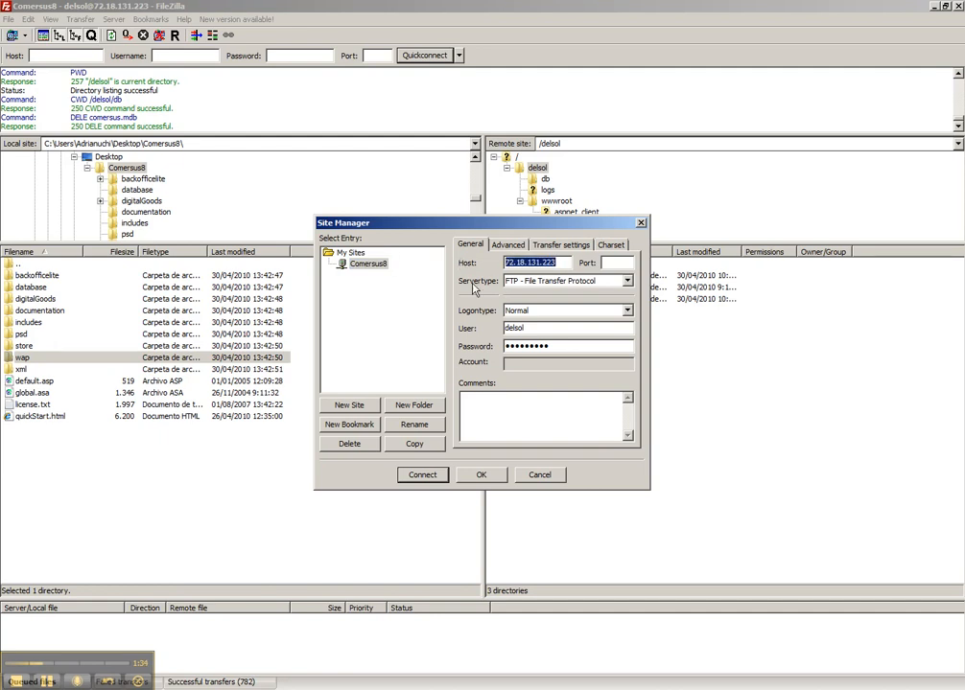
{"action": "left_click", "coordinate": [568, 328]}
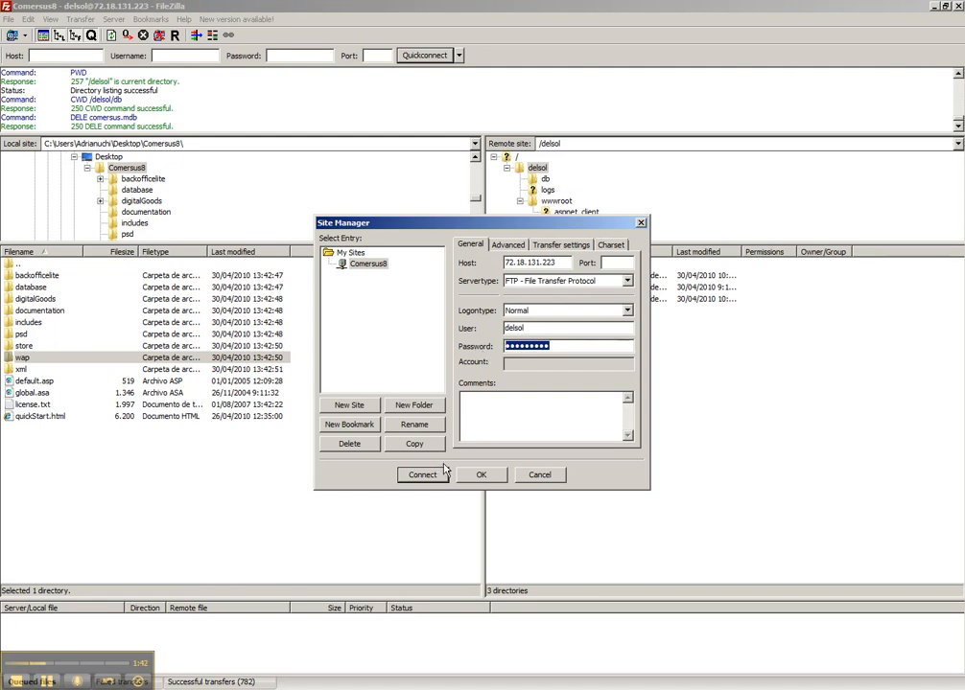
{"action": "left_click", "coordinate": [422, 475]}
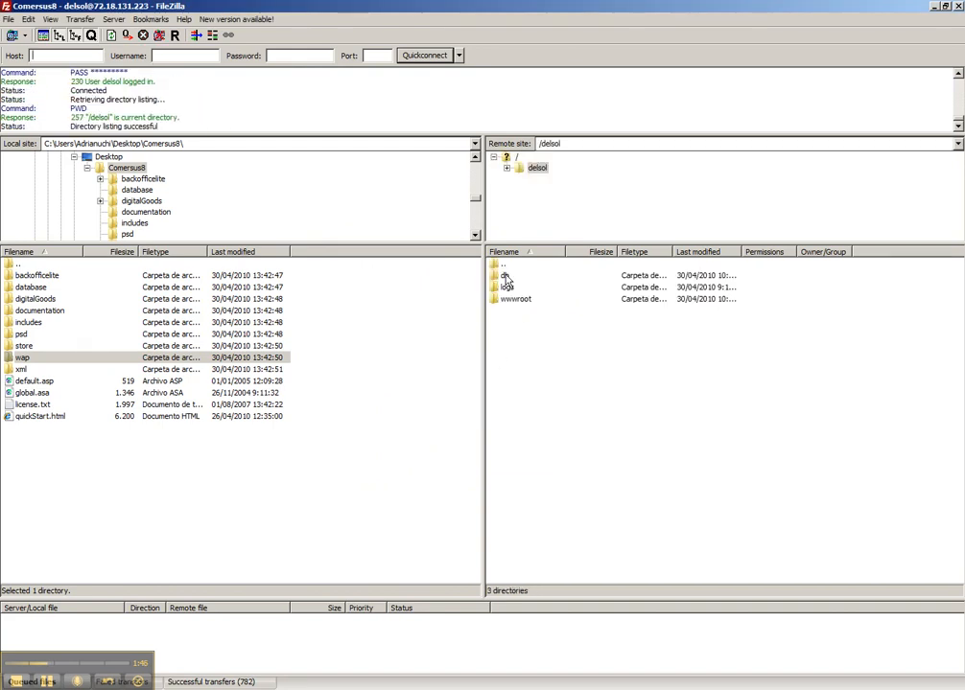
Open /delsol/wwwroot on the remote side and select the first local Comersus8 item
{"action": "left_click", "coordinate": [515, 298]}
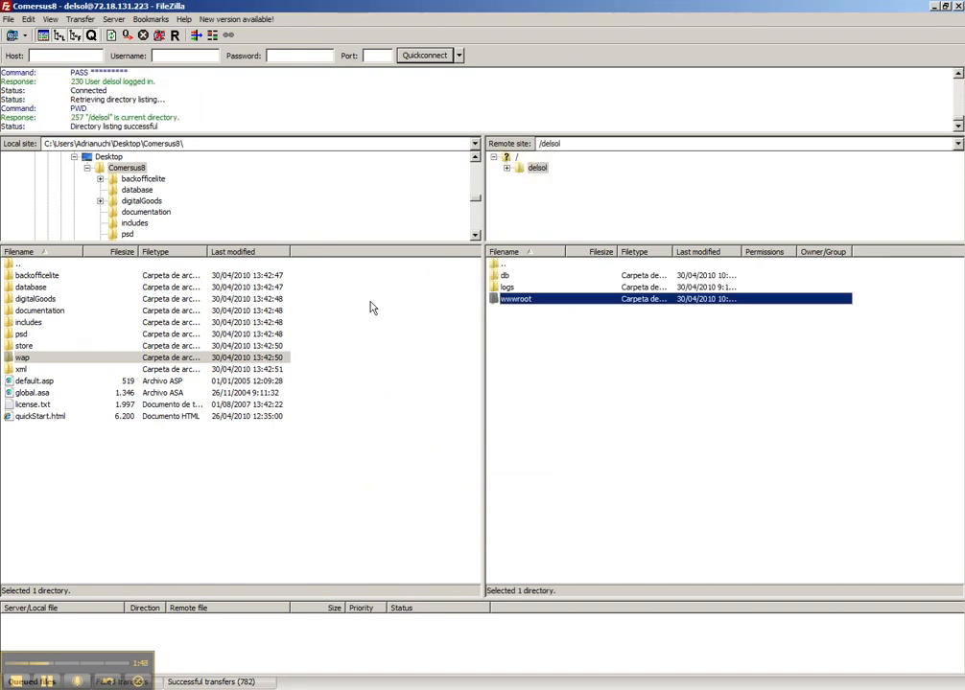
{"action": "left_click", "coordinate": [109, 156]}
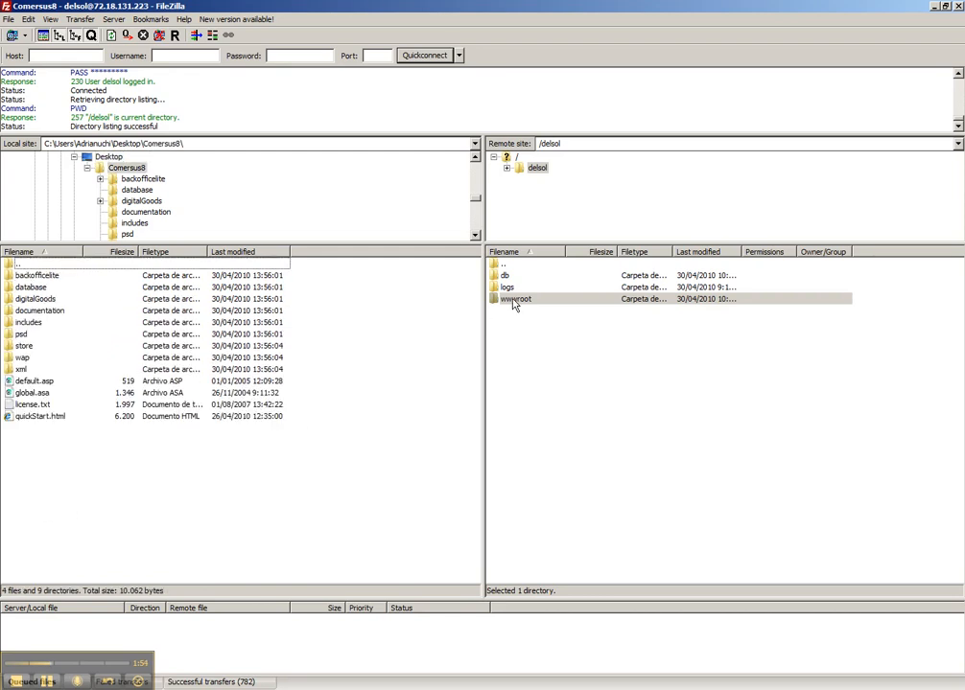
{"action": "double_click", "coordinate": [515, 298]}
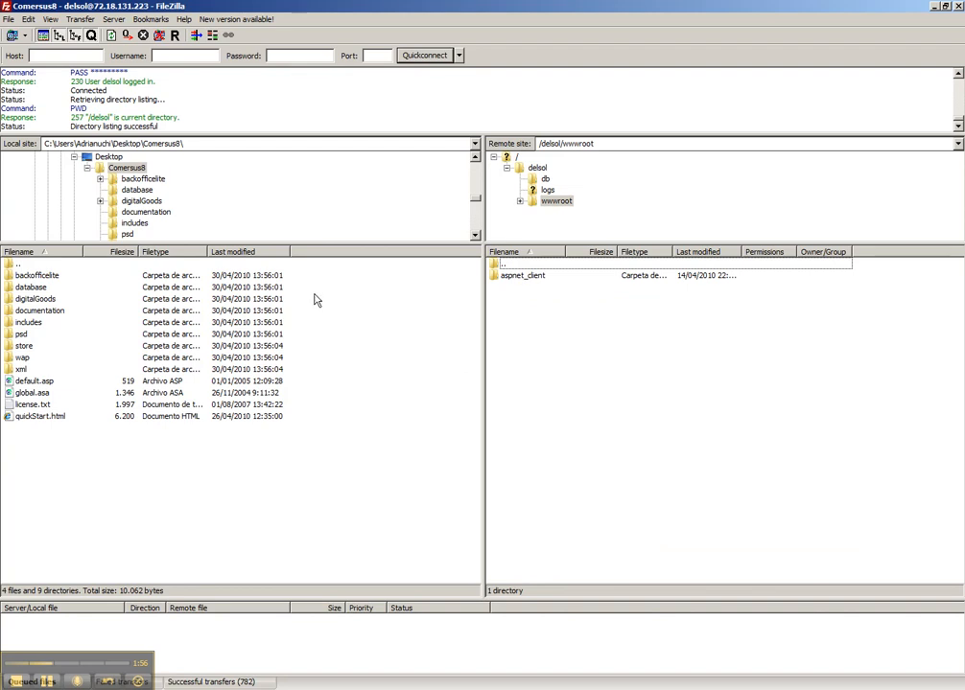
{"action": "left_click", "coordinate": [30, 287]}
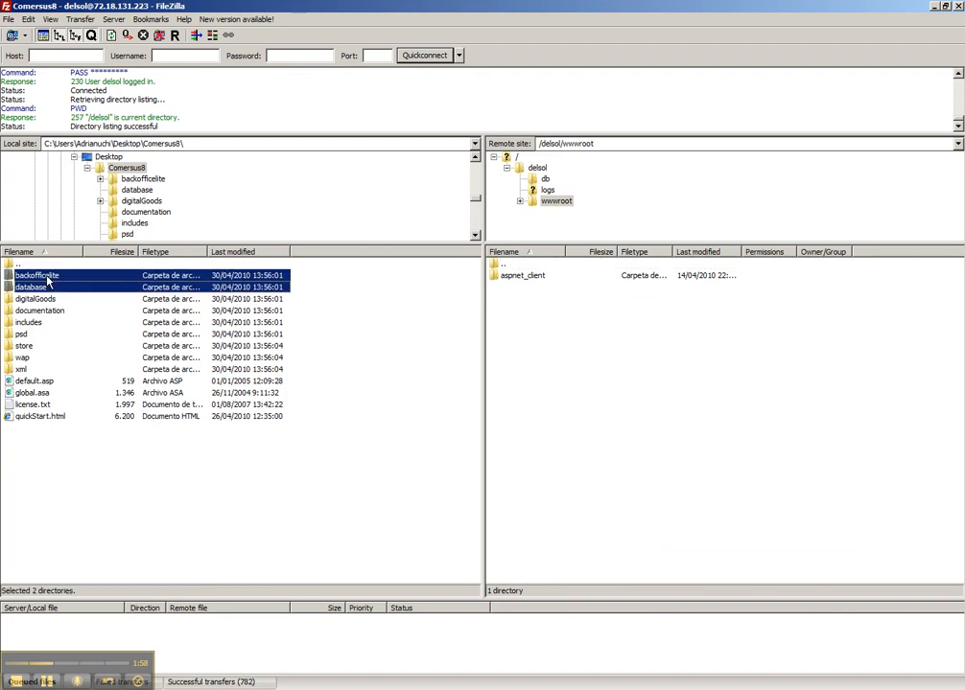
Upload the selected local Comersus8 items to /delsol/wwwroot via the context menu
{"action": "right_click", "coordinate": [38, 278]}
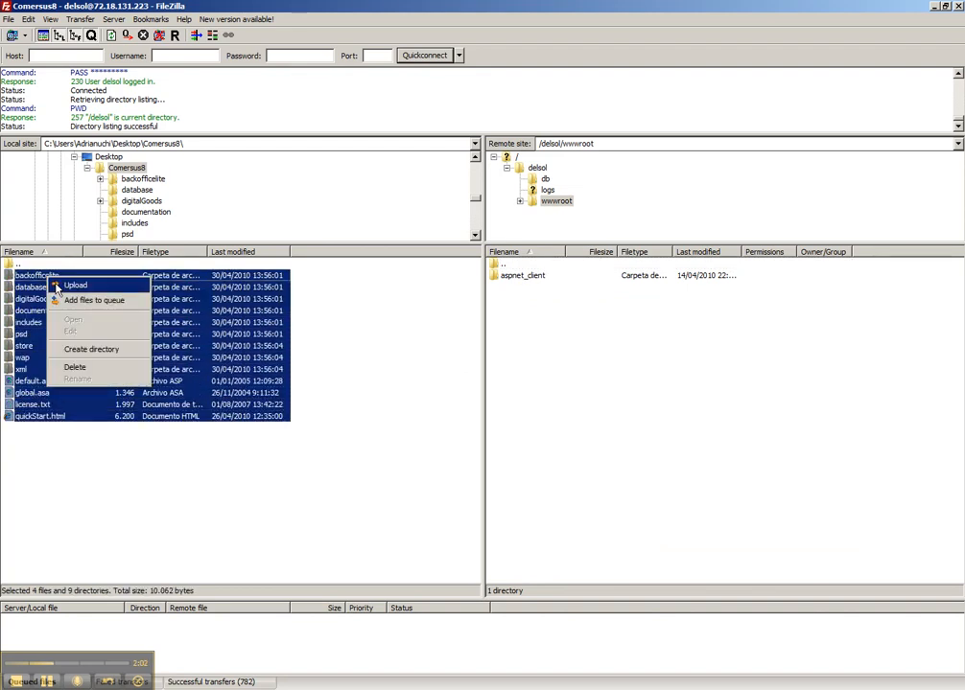
{"action": "left_click", "coordinate": [75, 285]}
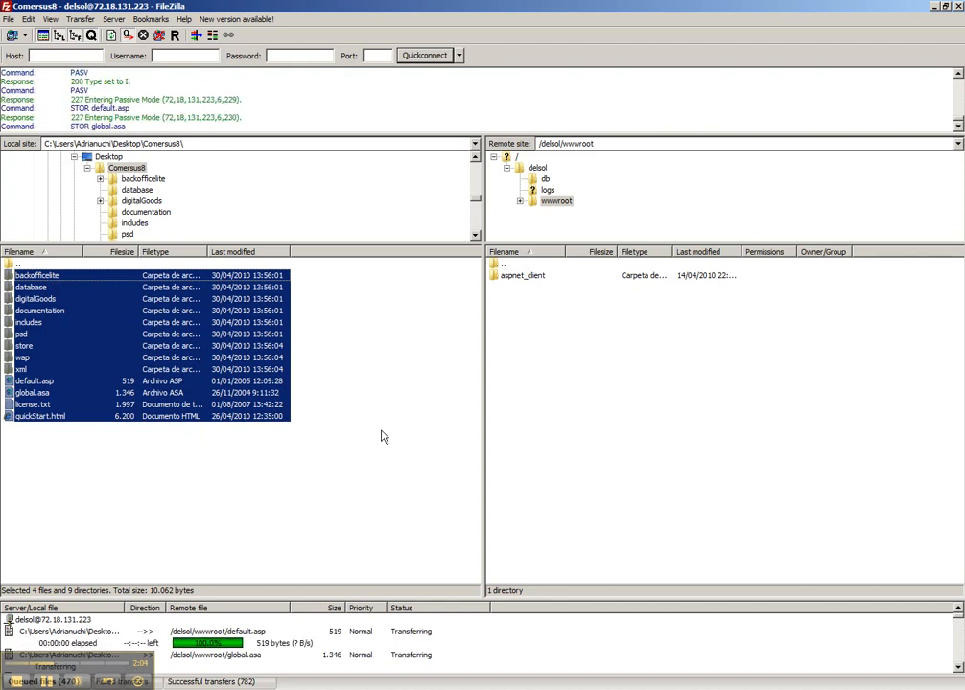